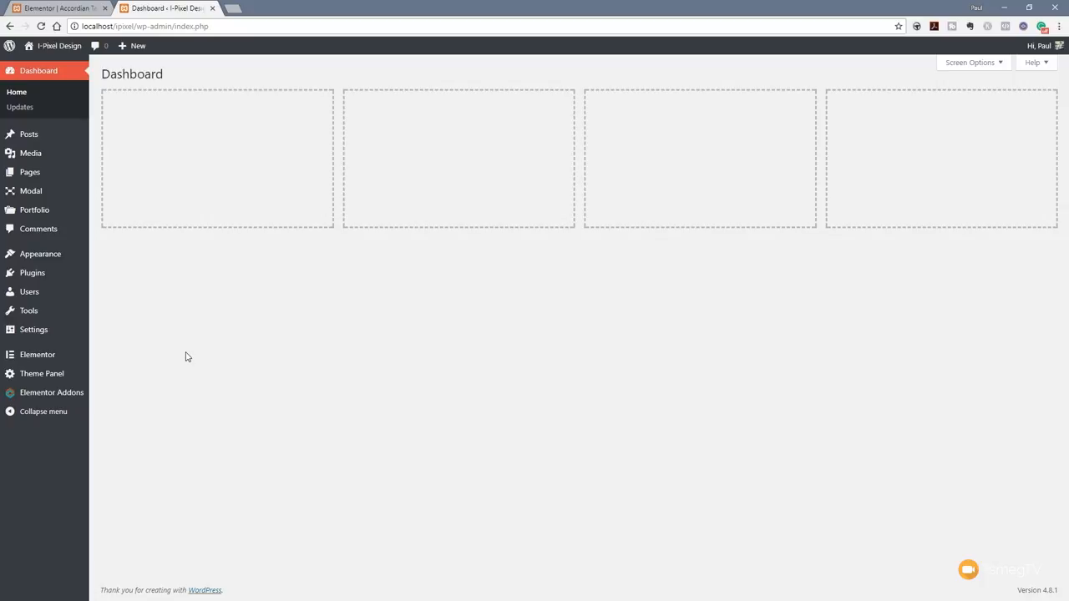
pyautogui.moveTo(304, 348)
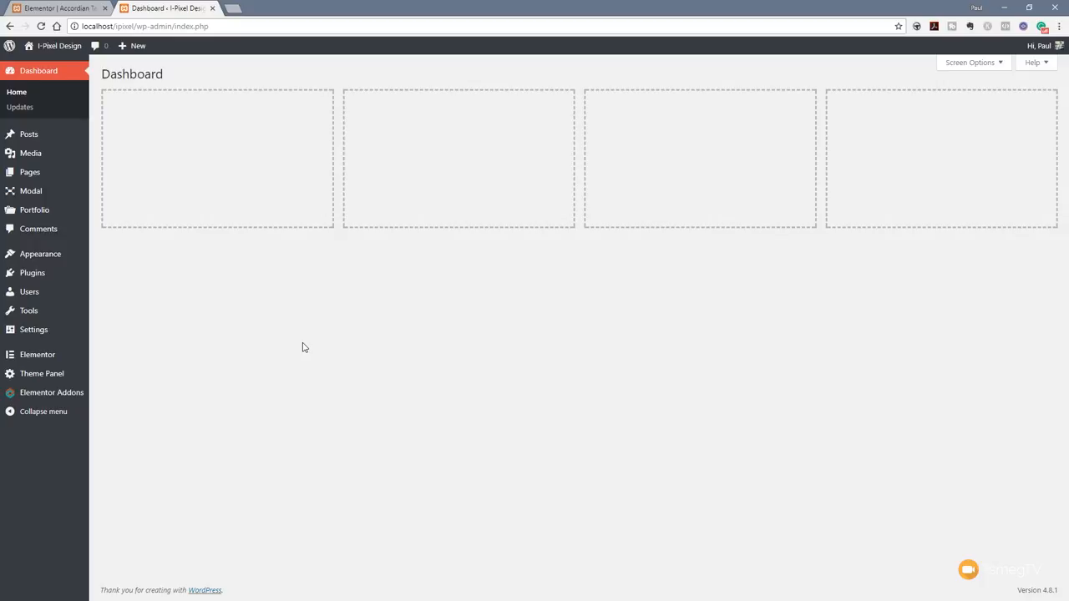
pyautogui.moveTo(307, 358)
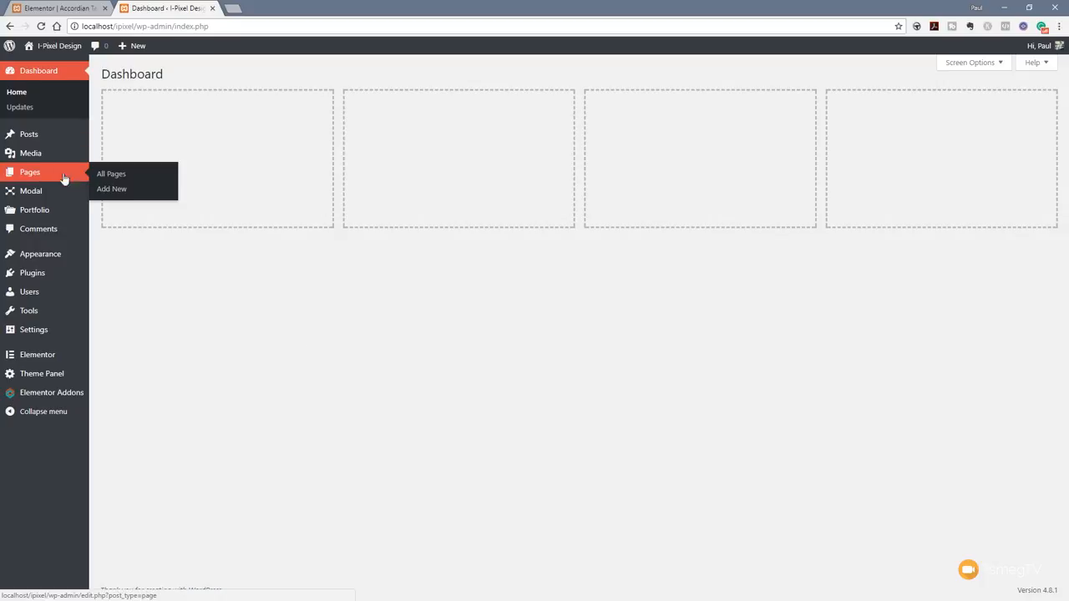
# - Open the Accordian Test page in the Elementor builder from All Pages
pyautogui.click(111, 173)
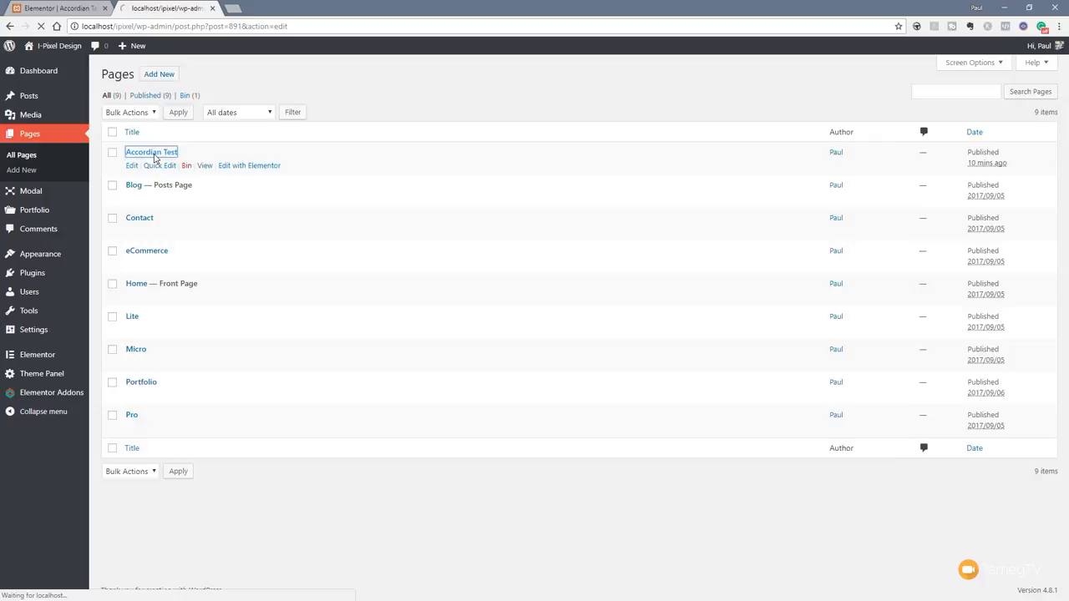
pyautogui.click(132, 165)
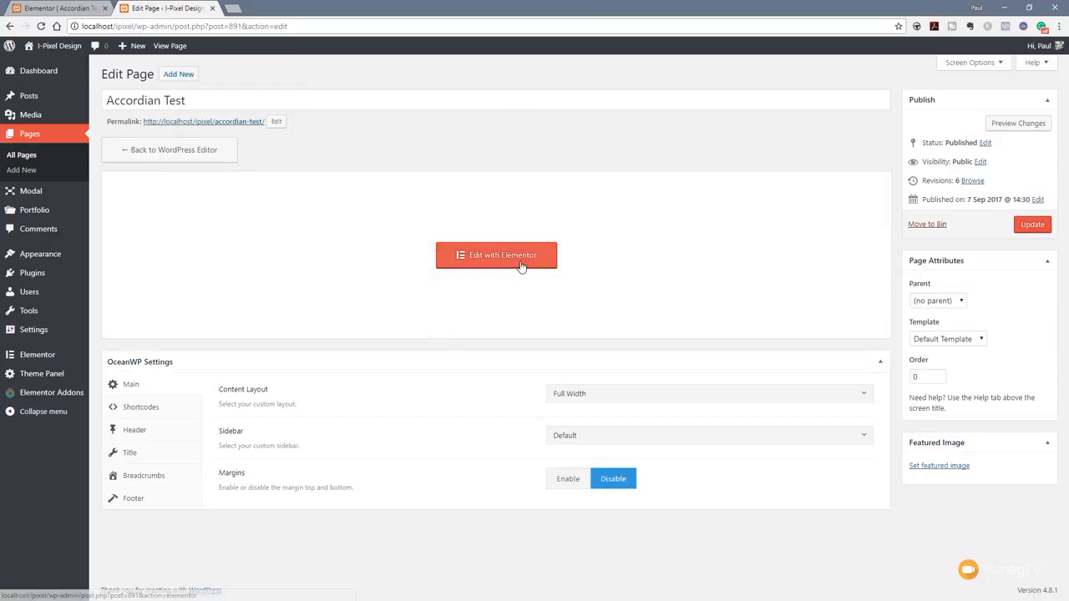
pyautogui.click(496, 254)
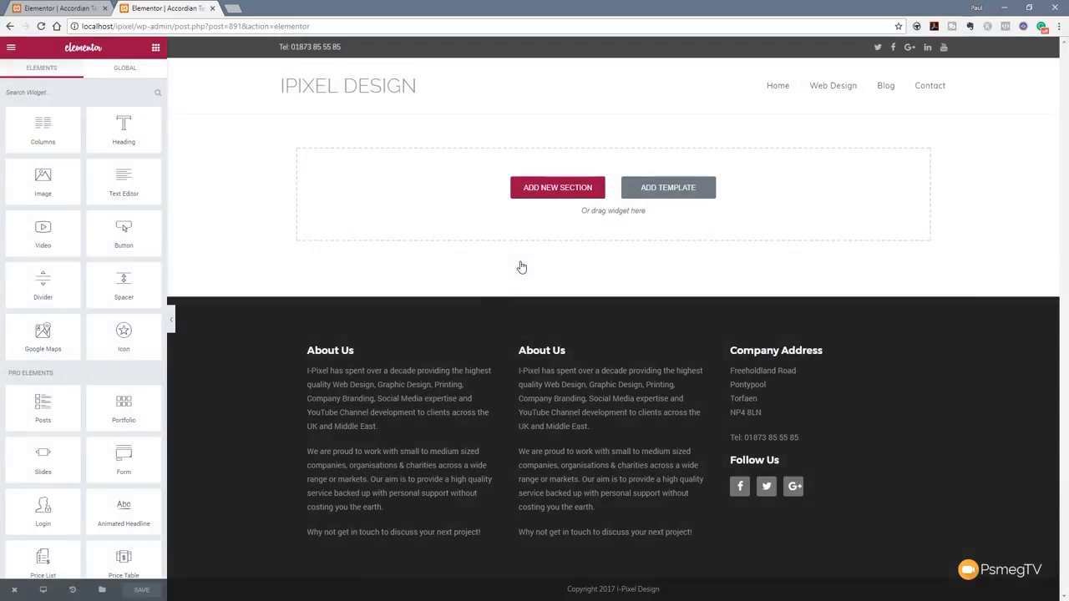
# - Add and save an Accordion widget, then return to the WordPress edit screen
pyautogui.click(557, 187)
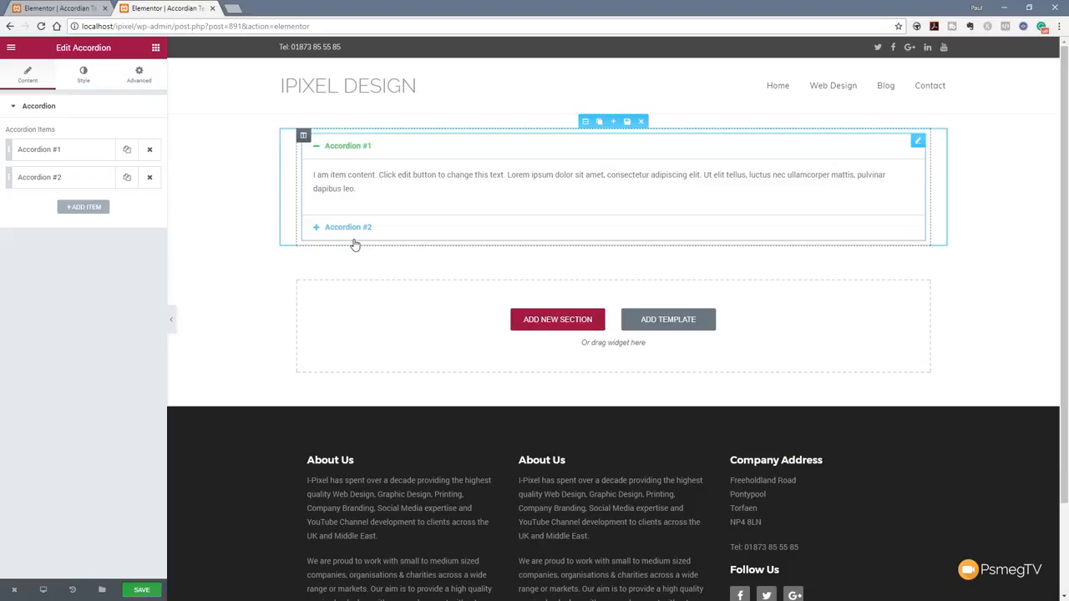
pyautogui.click(98, 491)
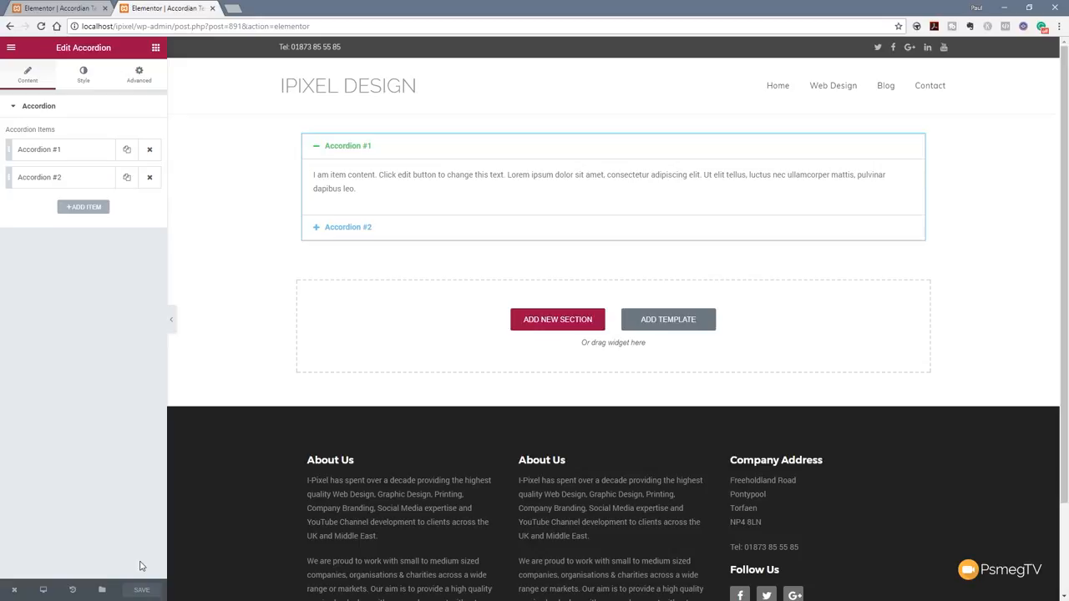
pyautogui.click(39, 150)
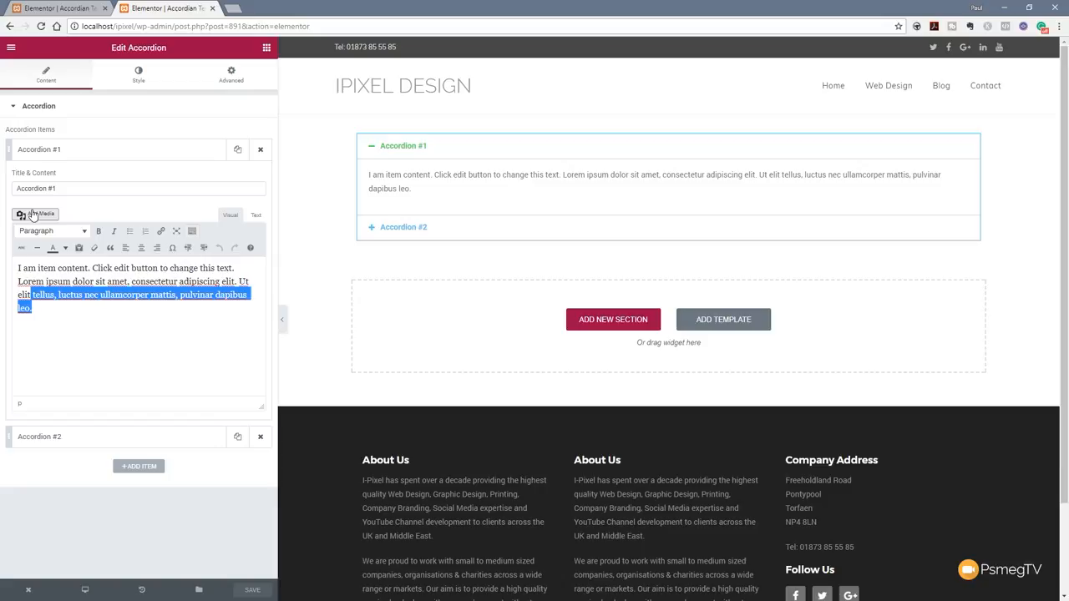
pyautogui.moveTo(276, 233)
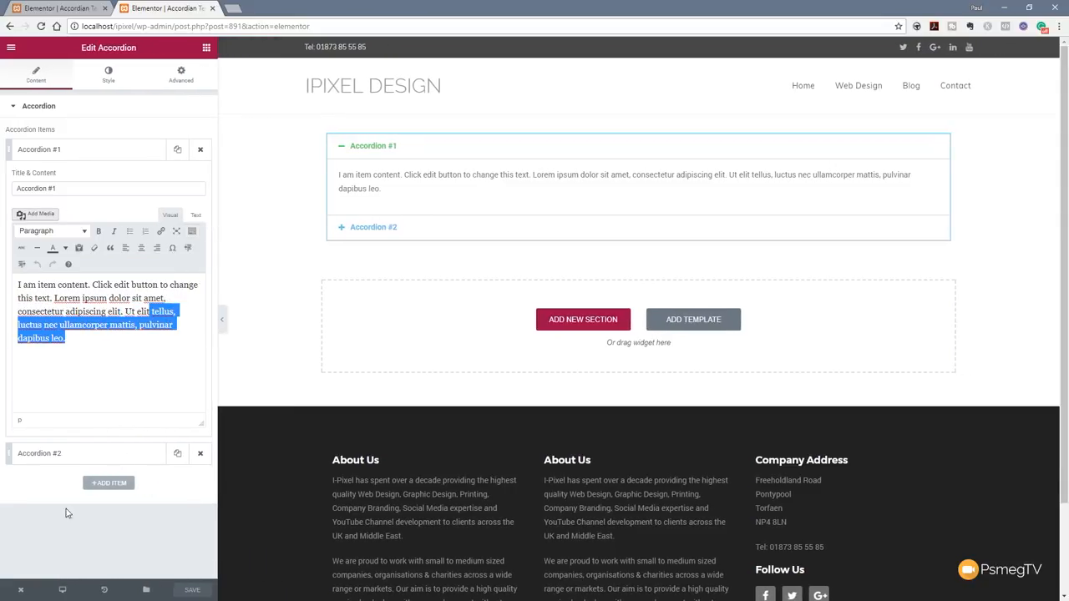
pyautogui.click(21, 589)
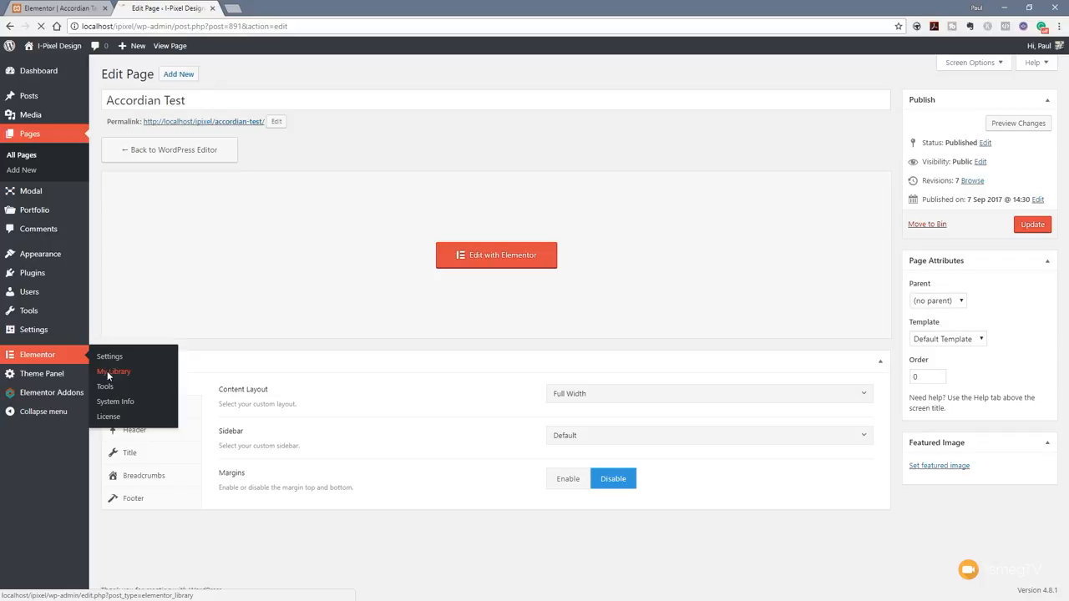
# - Open Elementor's My Library of saved templates
pyautogui.click(112, 371)
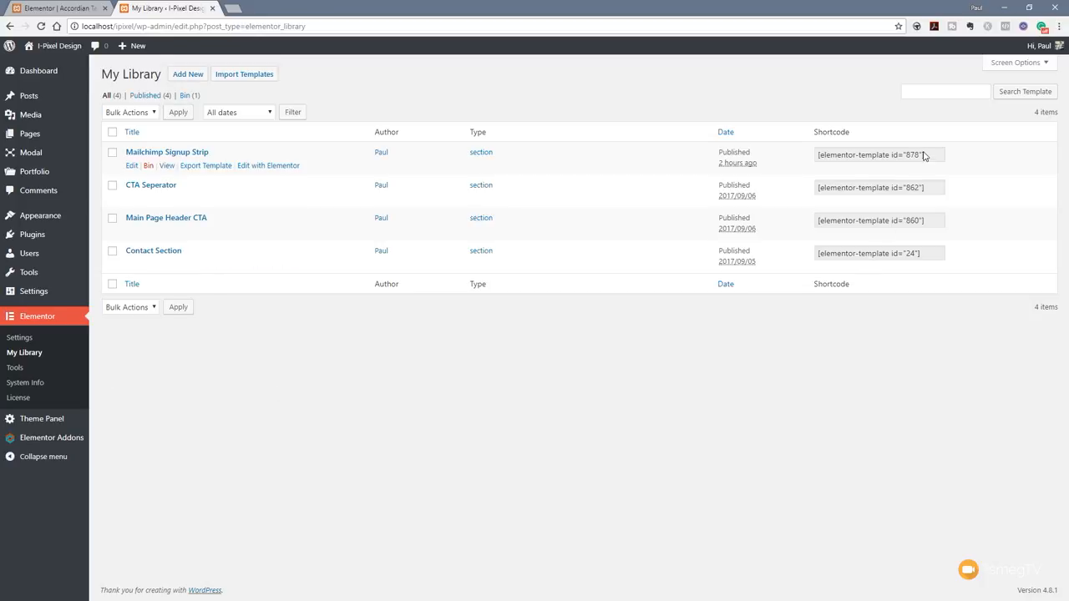
pyautogui.moveTo(352, 201)
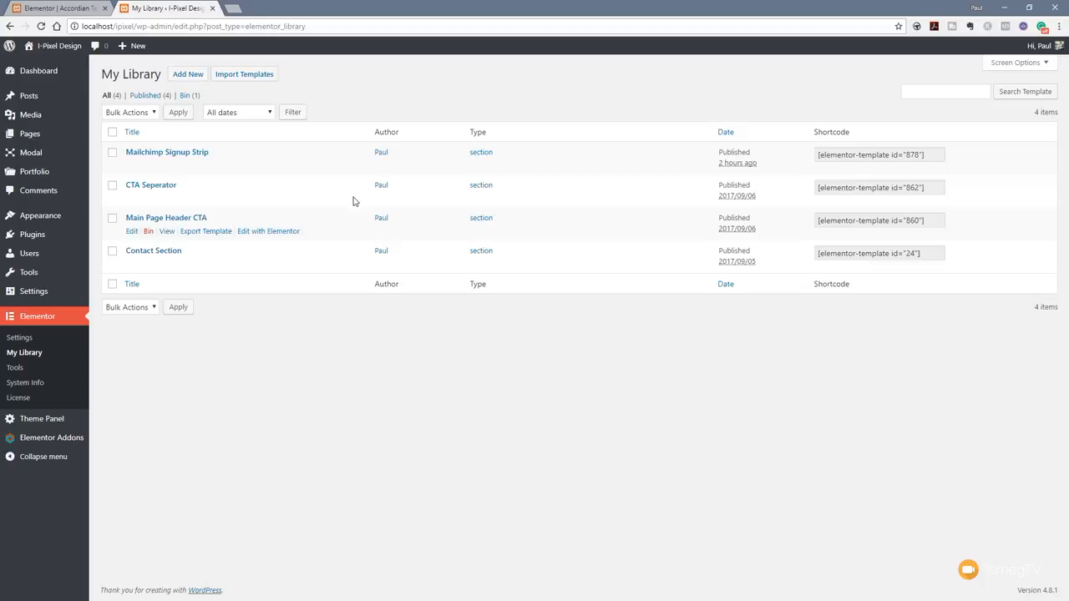
# - Create and publish a template titled 'Accordion 1' using the Elementor Canvas page template
pyautogui.click(187, 74)
pyautogui.write('A')
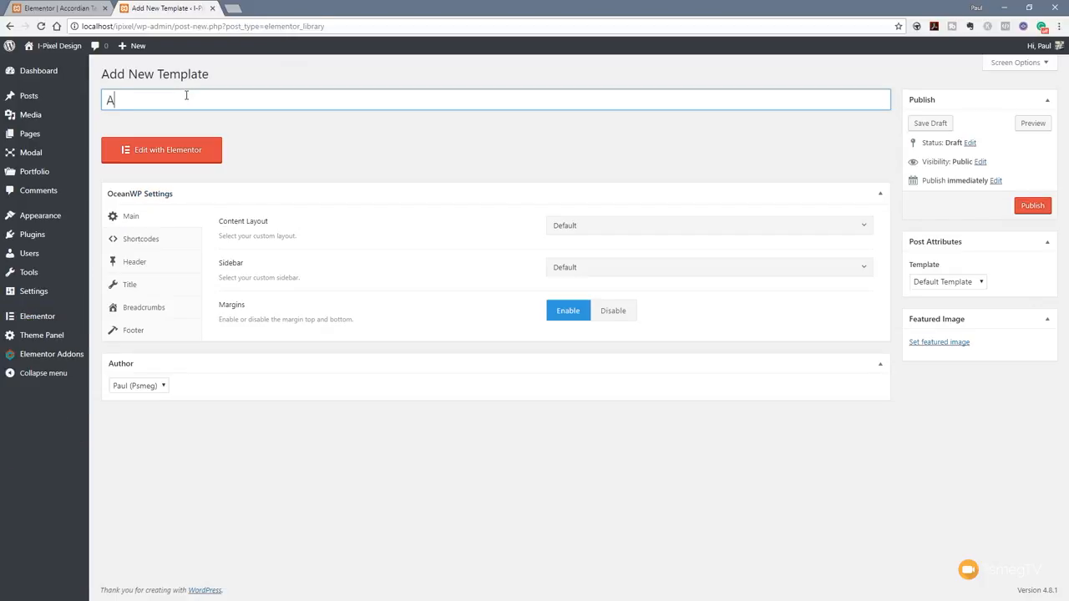
pyautogui.write('ccordion')
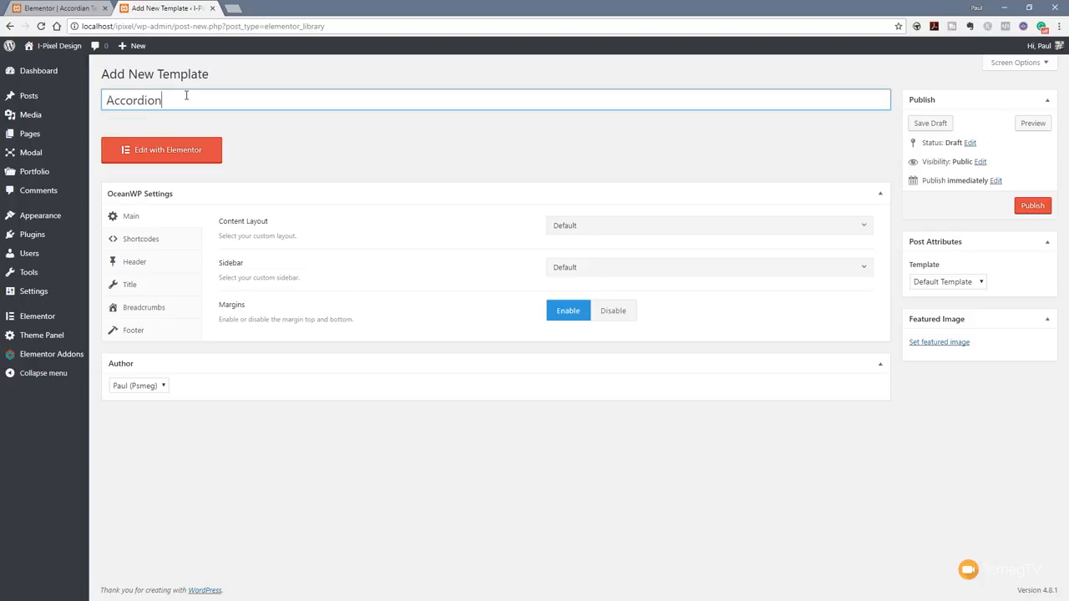
pyautogui.write('1')
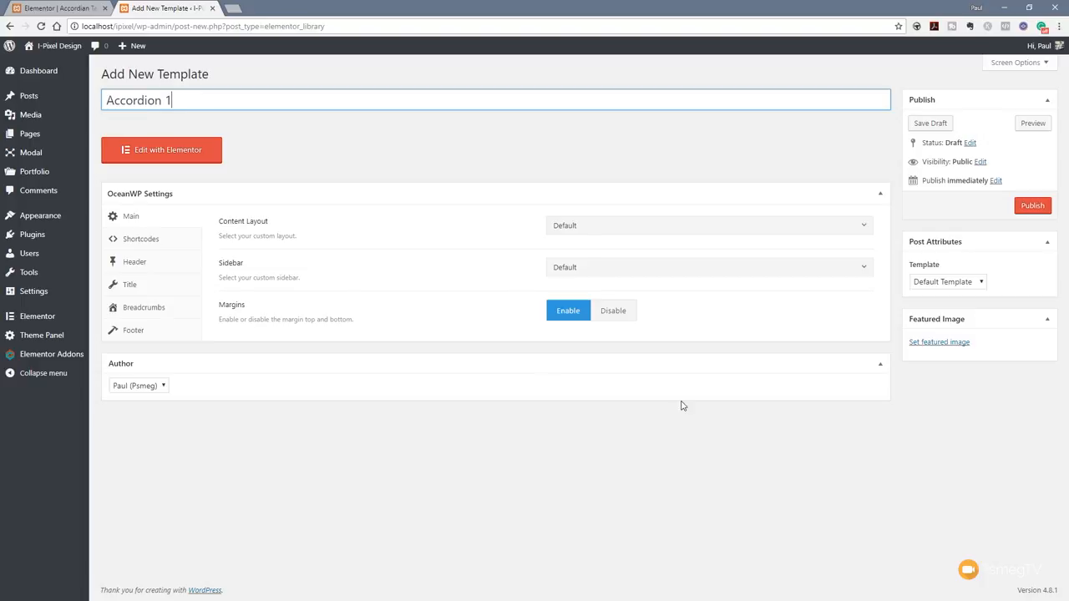
pyautogui.moveTo(606, 254)
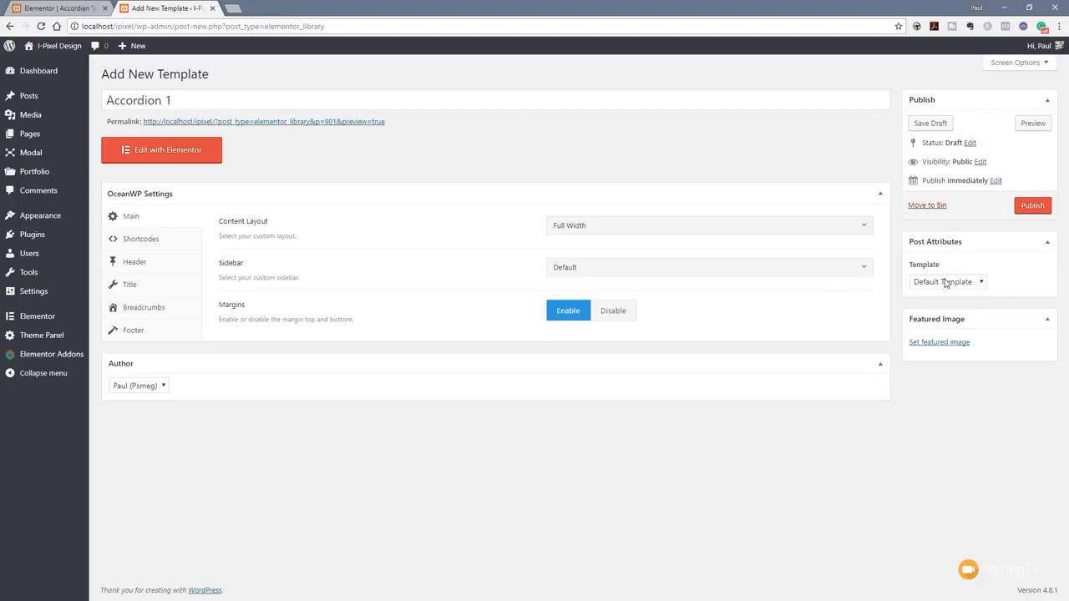
pyautogui.click(948, 281)
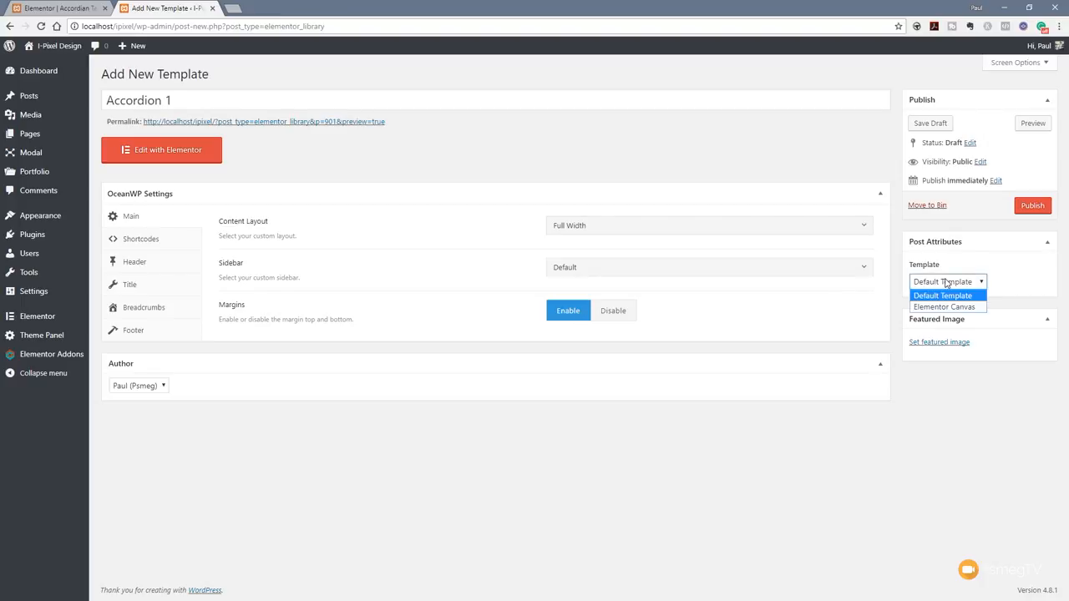
pyautogui.moveTo(944, 307)
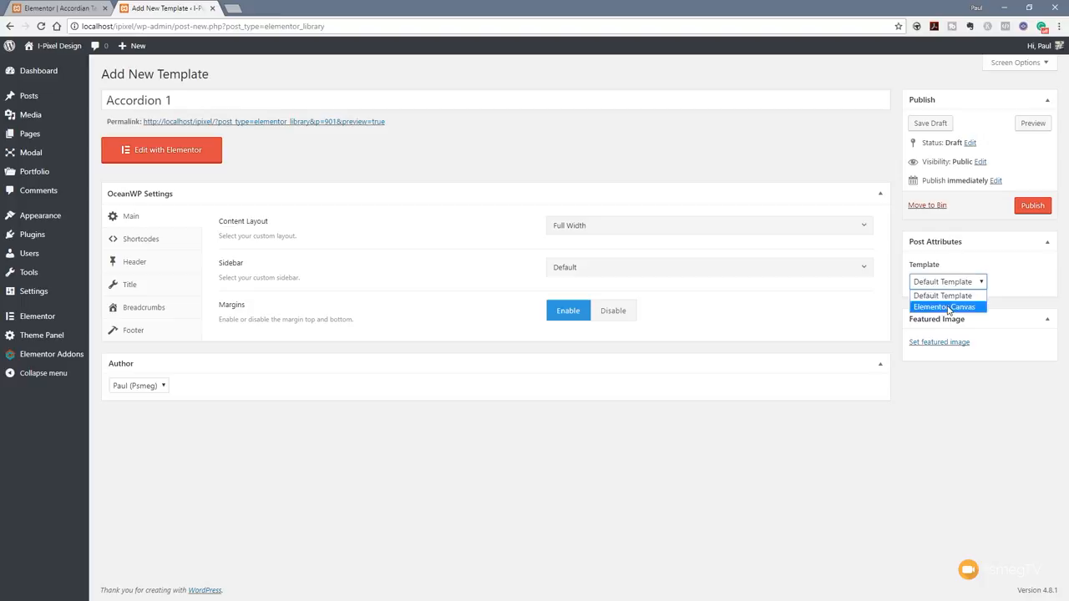
pyautogui.click(944, 307)
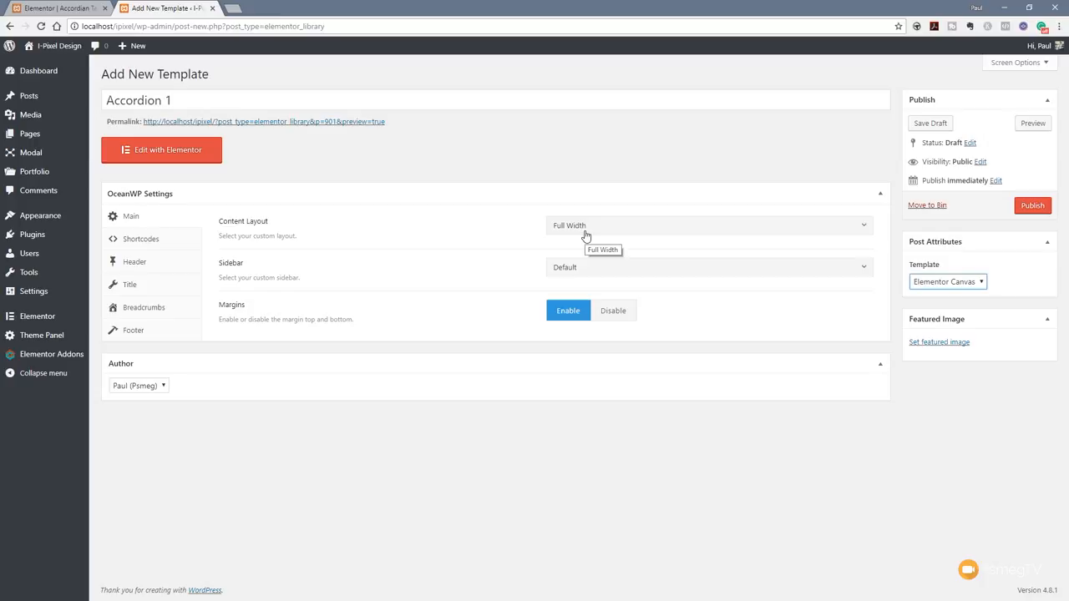
pyautogui.click(1033, 206)
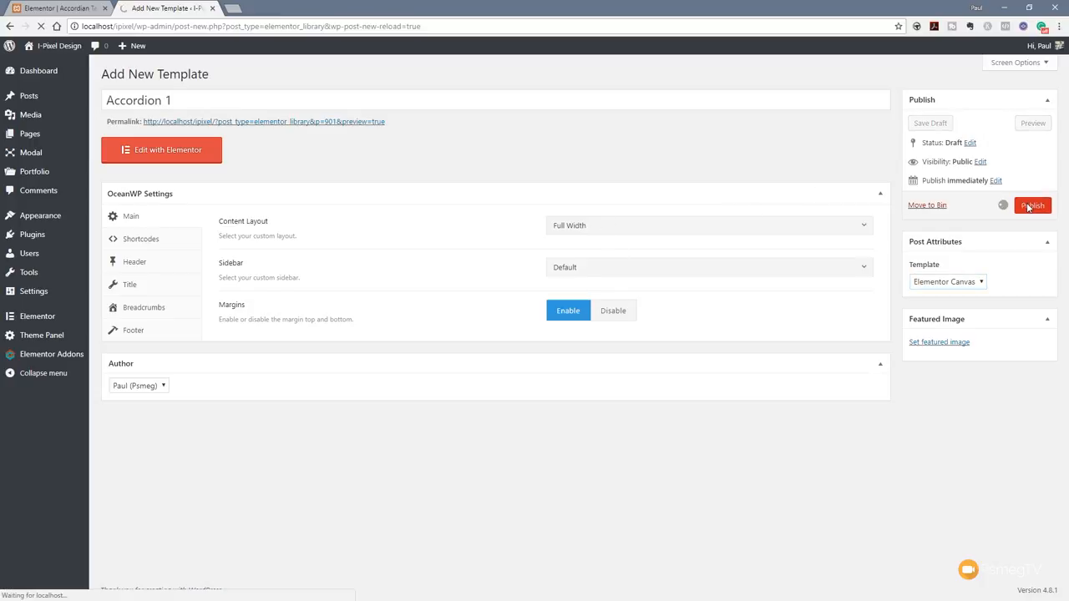
pyautogui.click(1033, 205)
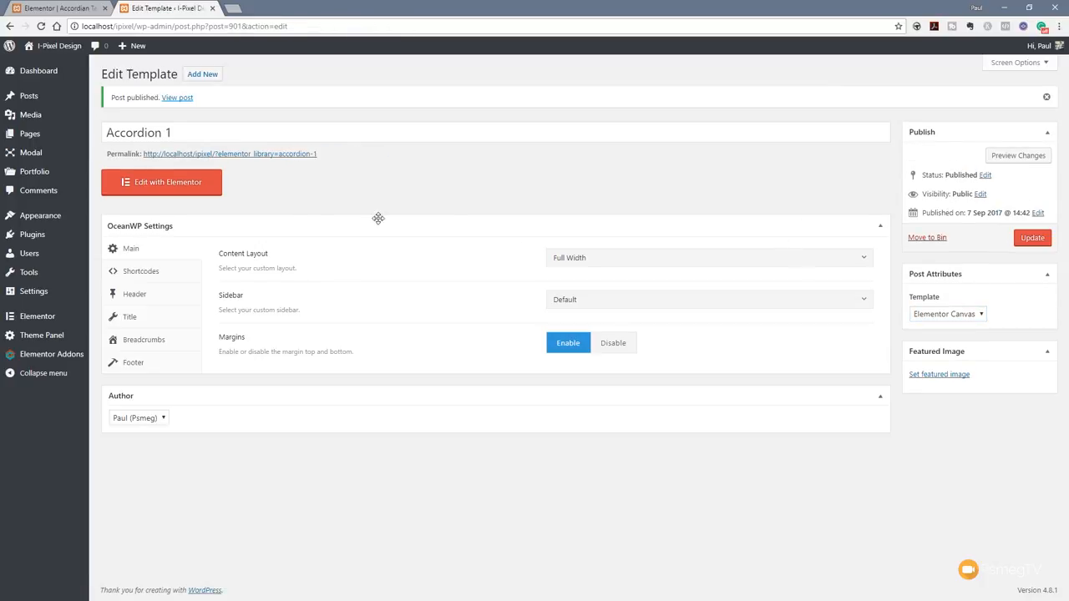
# - Add a section to Accordion 1 with a text block right and image left
pyautogui.click(161, 181)
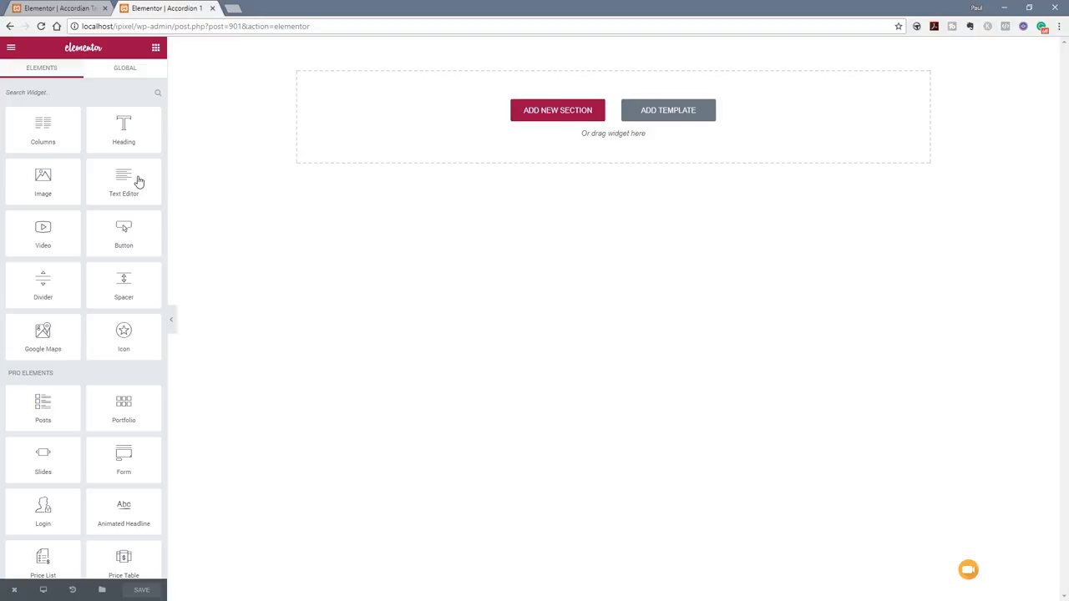
pyautogui.moveTo(557, 109)
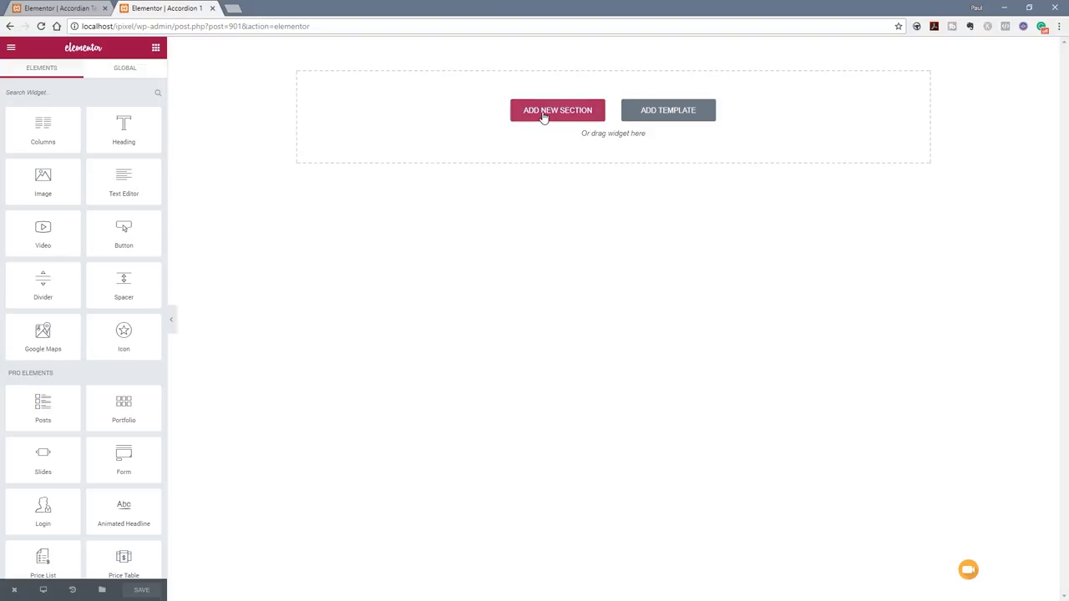
pyautogui.click(557, 109)
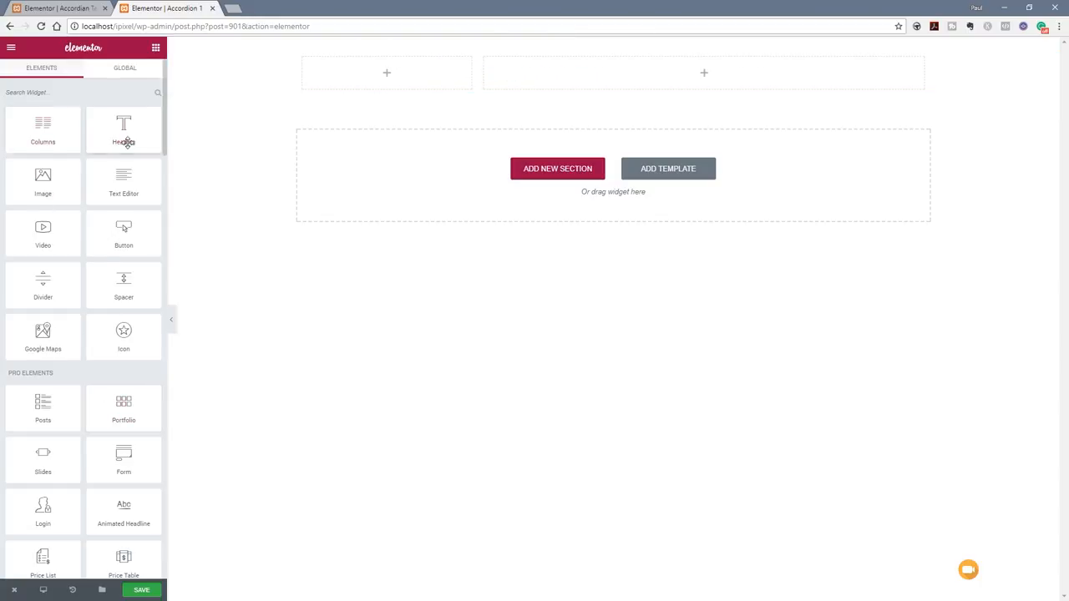
pyautogui.moveTo(122, 182); pyautogui.dragTo(704, 73)
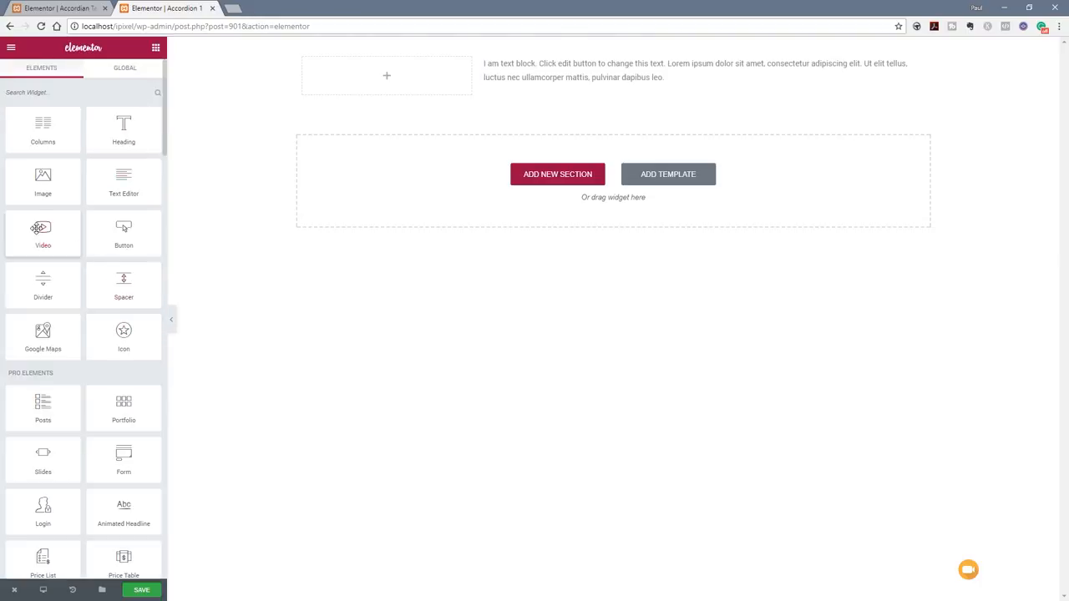
pyautogui.click(386, 75)
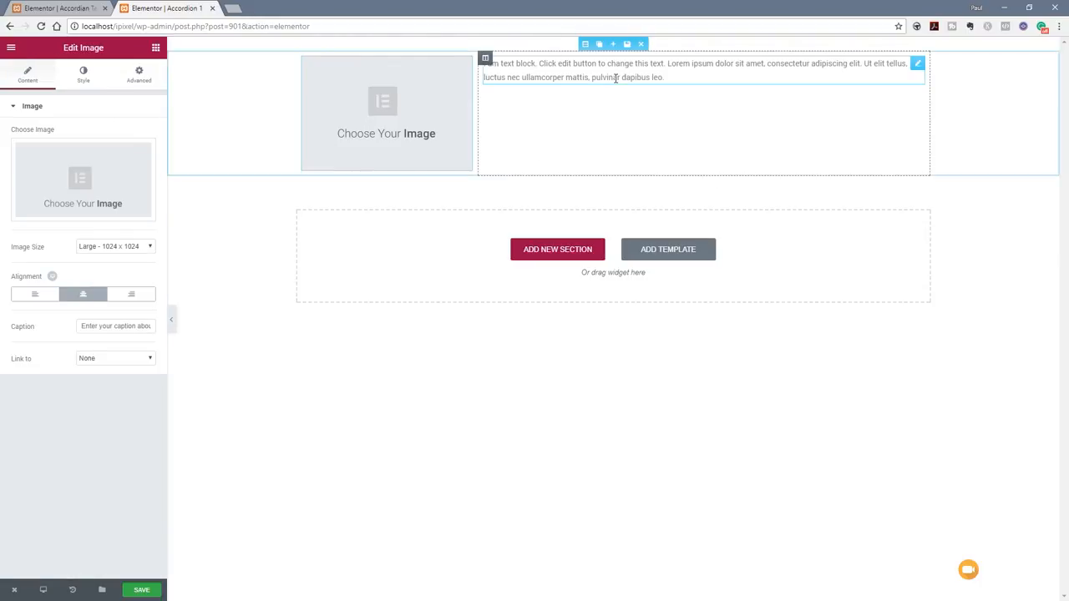
# - Lengthen the text, insert the social-media photo, save, and exit to WordPress
pyautogui.click(250, 106)
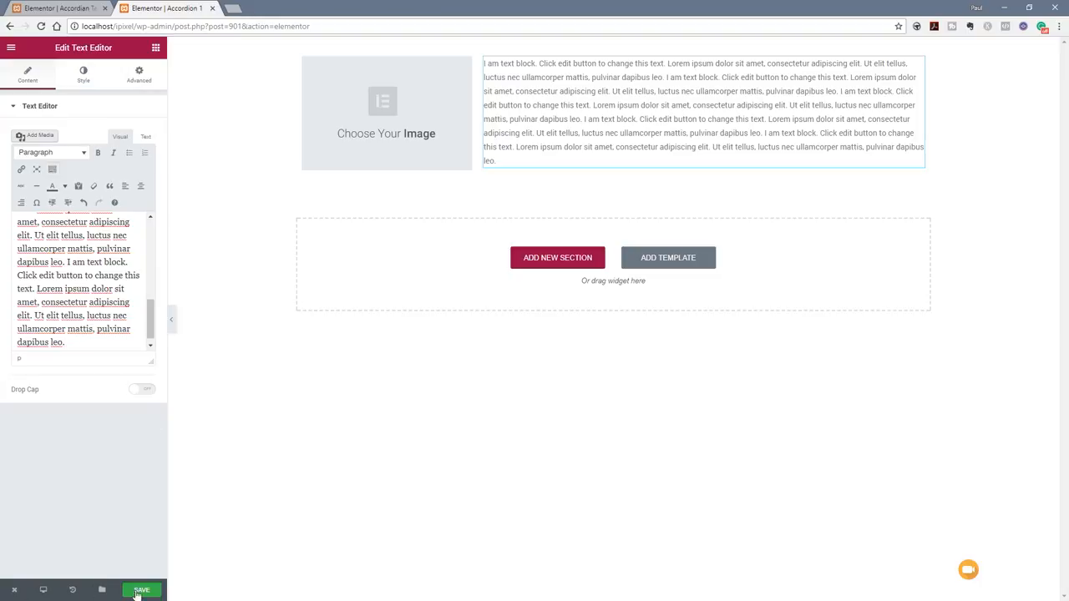
pyautogui.click(140, 590)
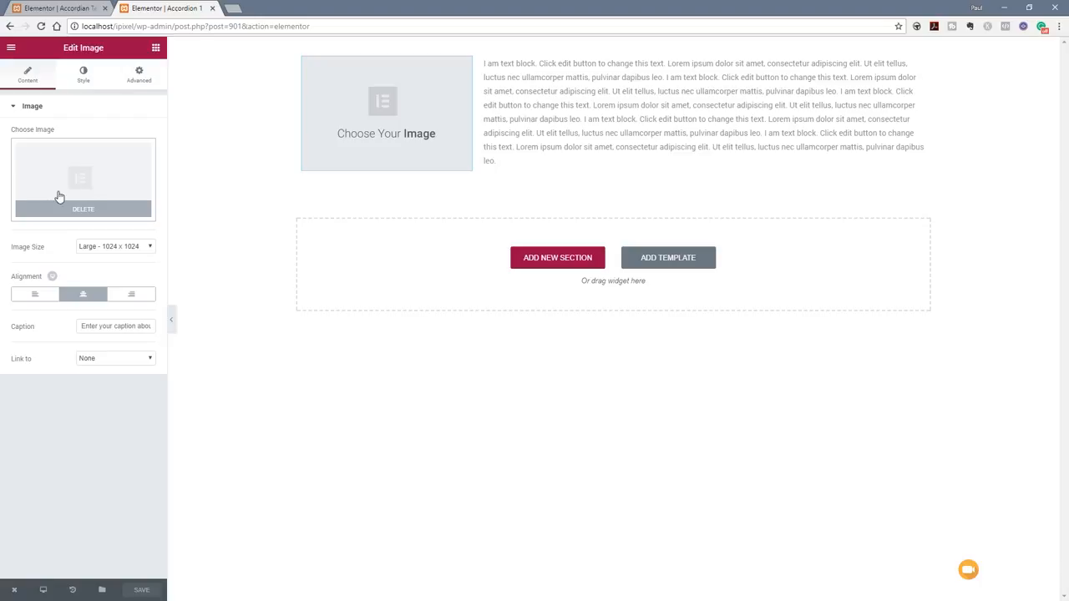
pyautogui.click(80, 178)
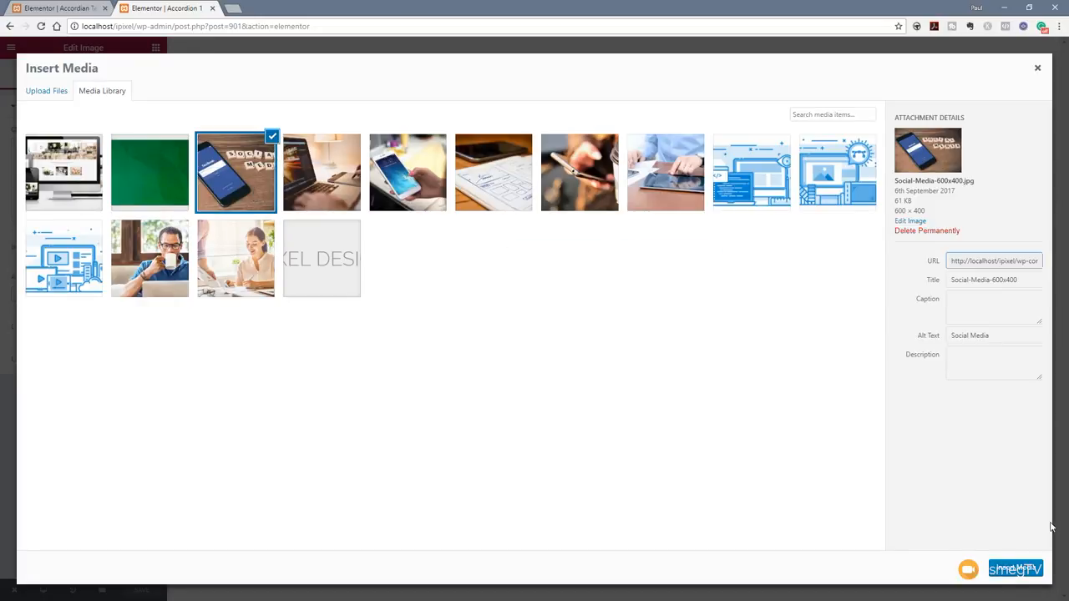
pyautogui.click(1015, 568)
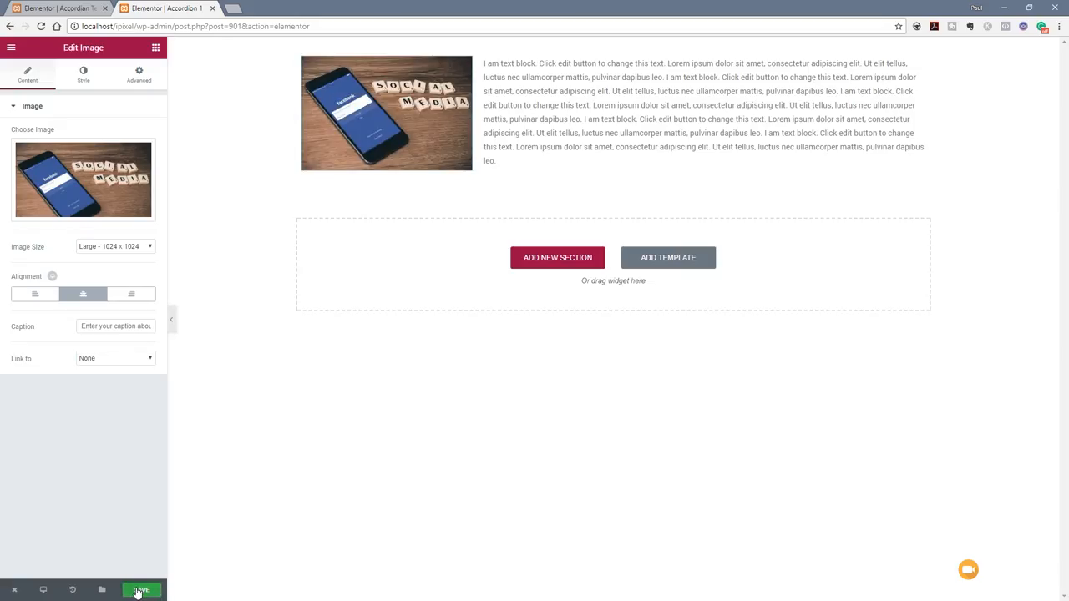
pyautogui.click(141, 591)
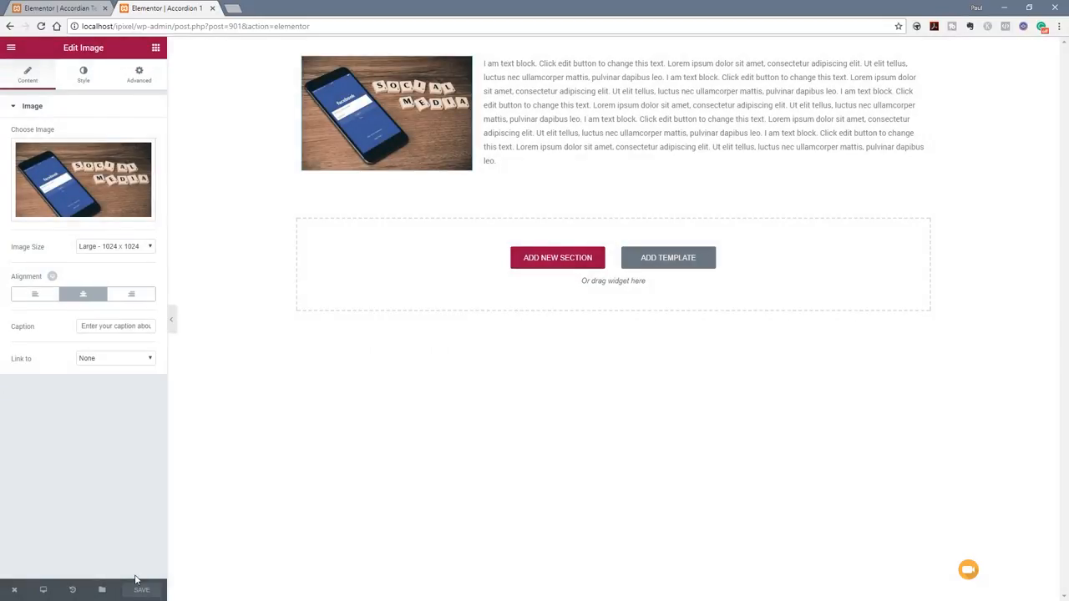
pyautogui.click(14, 590)
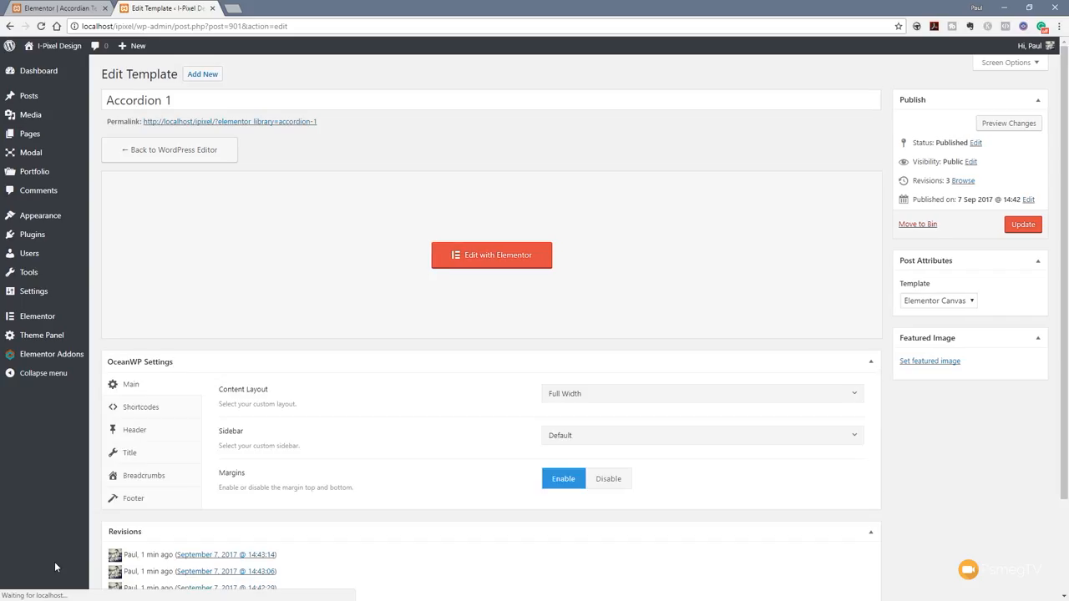
# - Copy the Accordion 1 shortcode from My Library and open the Accordian Test page
pyautogui.click(1022, 224)
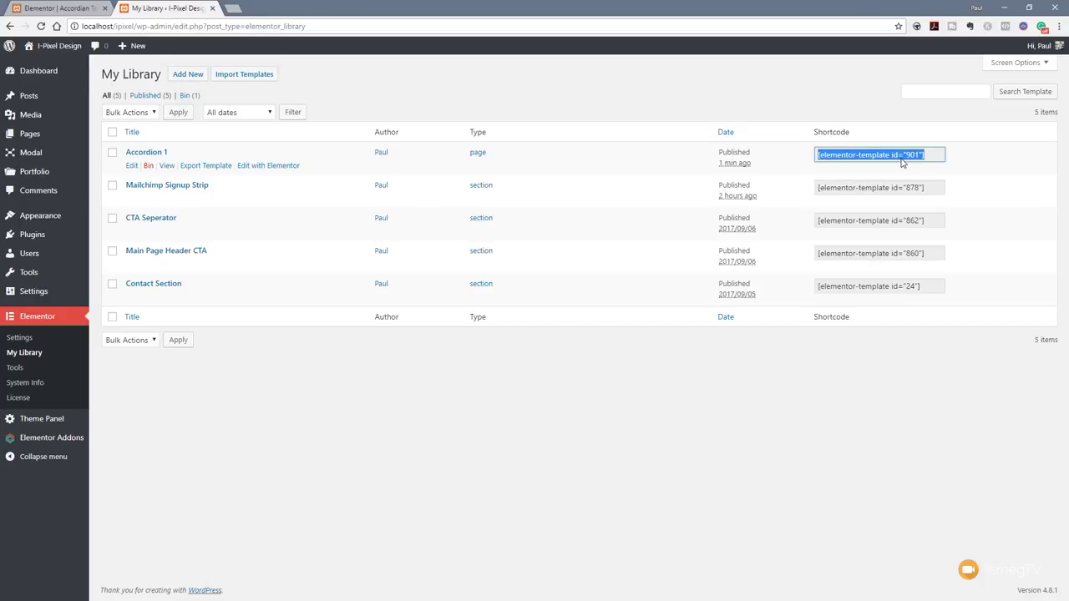
pyautogui.moveTo(331, 403)
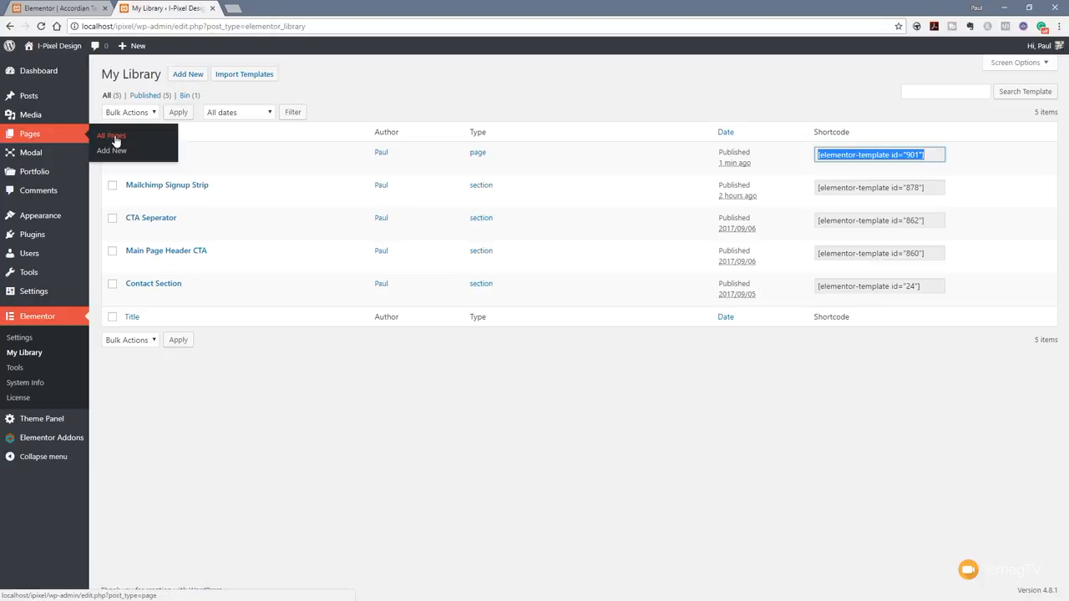
pyautogui.click(112, 136)
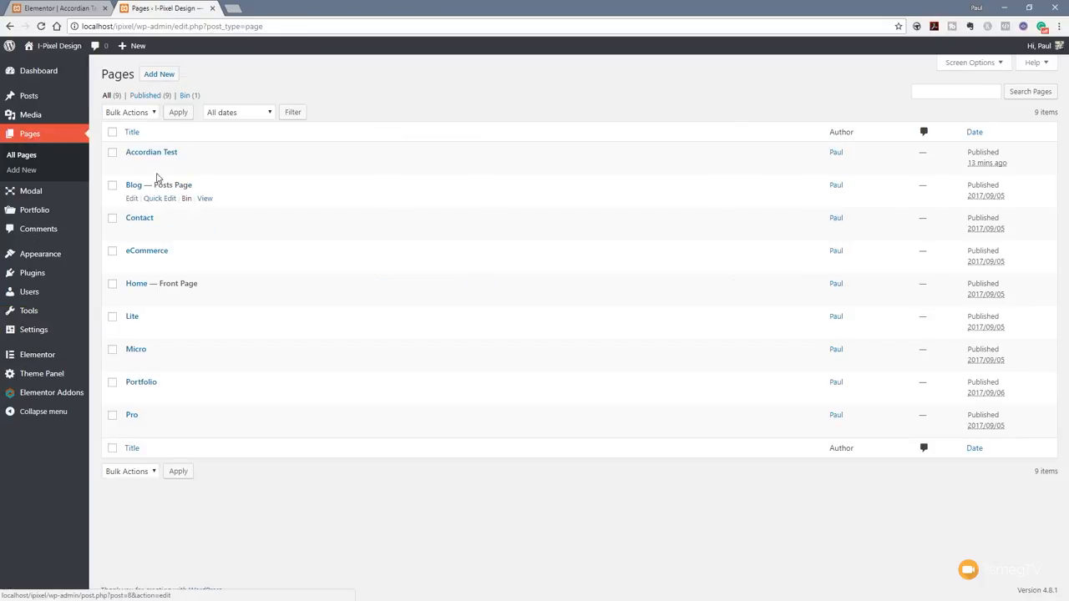
pyautogui.click(151, 151)
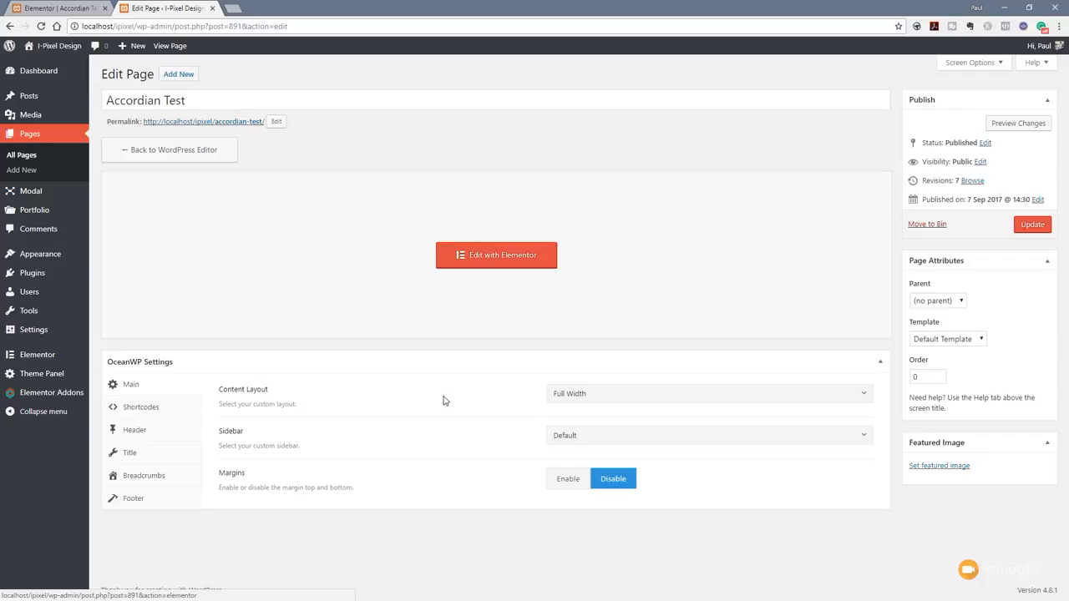
# - Paste [elementor-template id="901"] into Accordion #1's Text tab, save, and exit to the dashboard
pyautogui.click(496, 255)
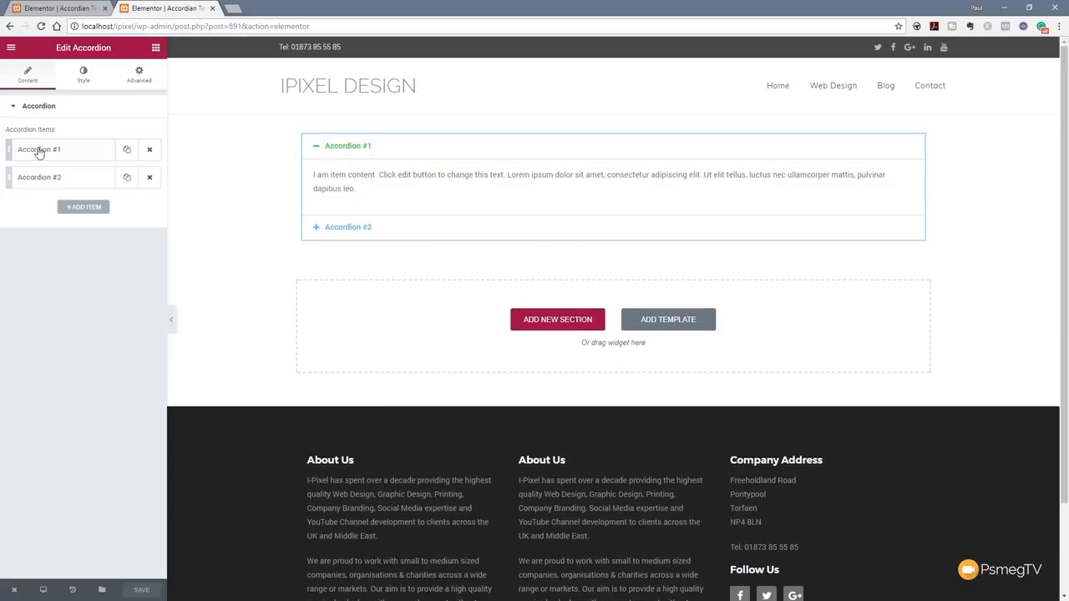
pyautogui.click(39, 149)
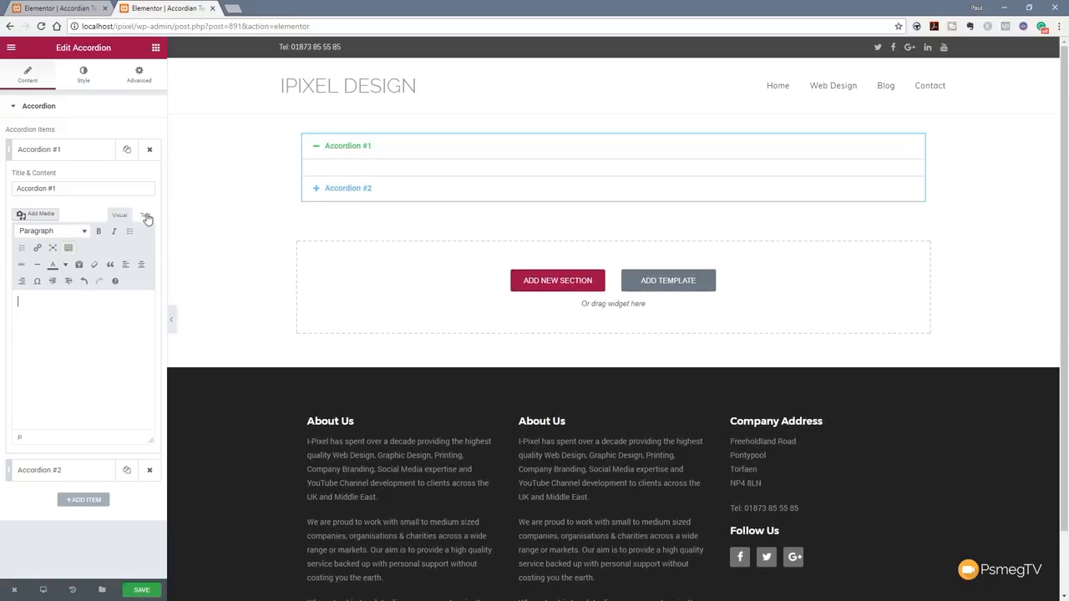
pyautogui.click(144, 214)
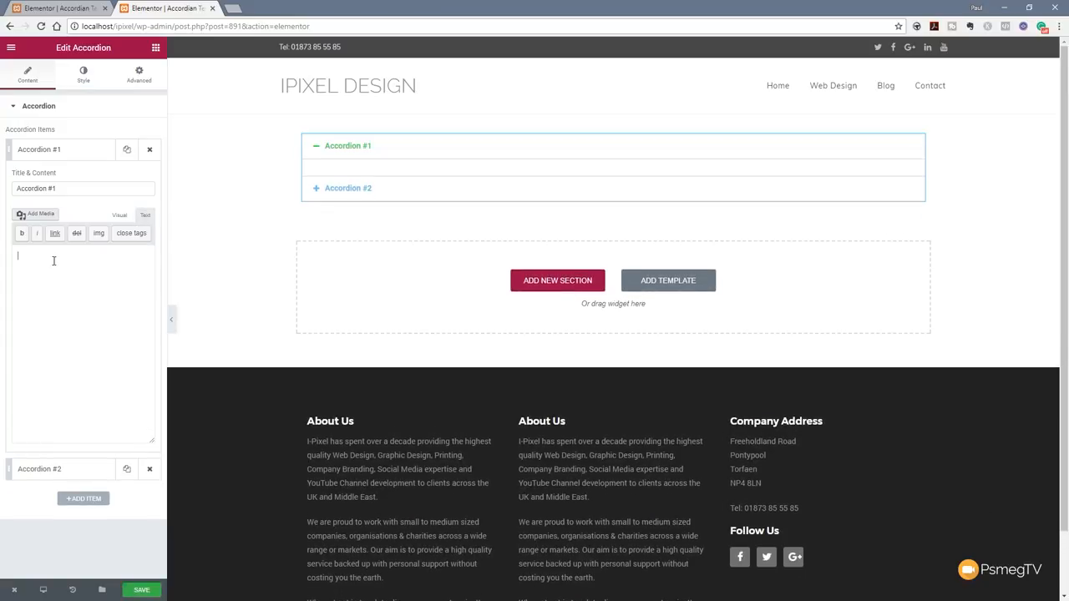
pyautogui.write('[elementor-template id="901"]')
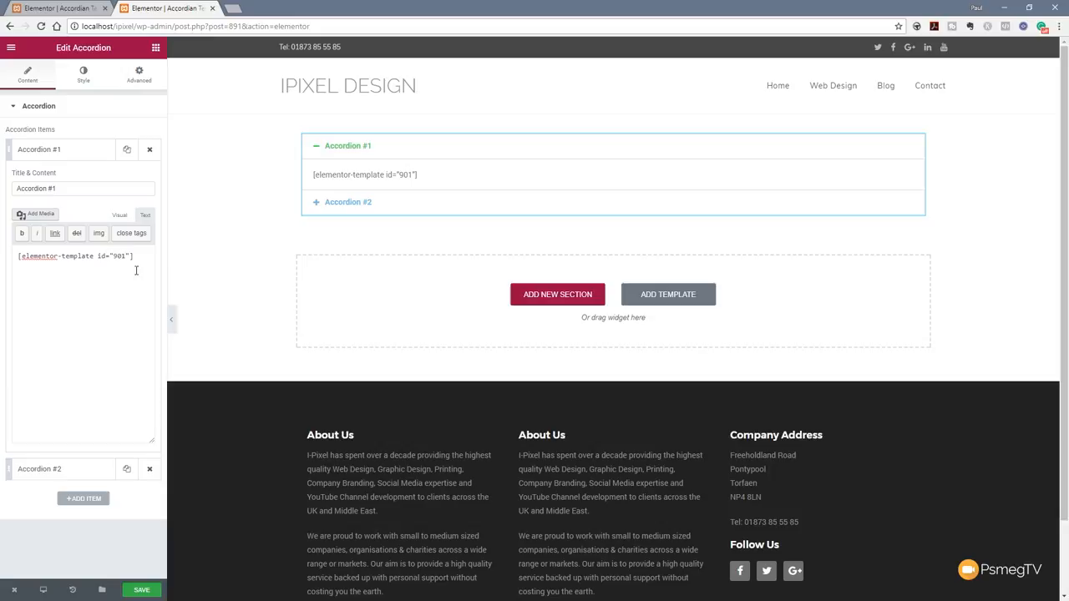
pyautogui.moveTo(84, 498)
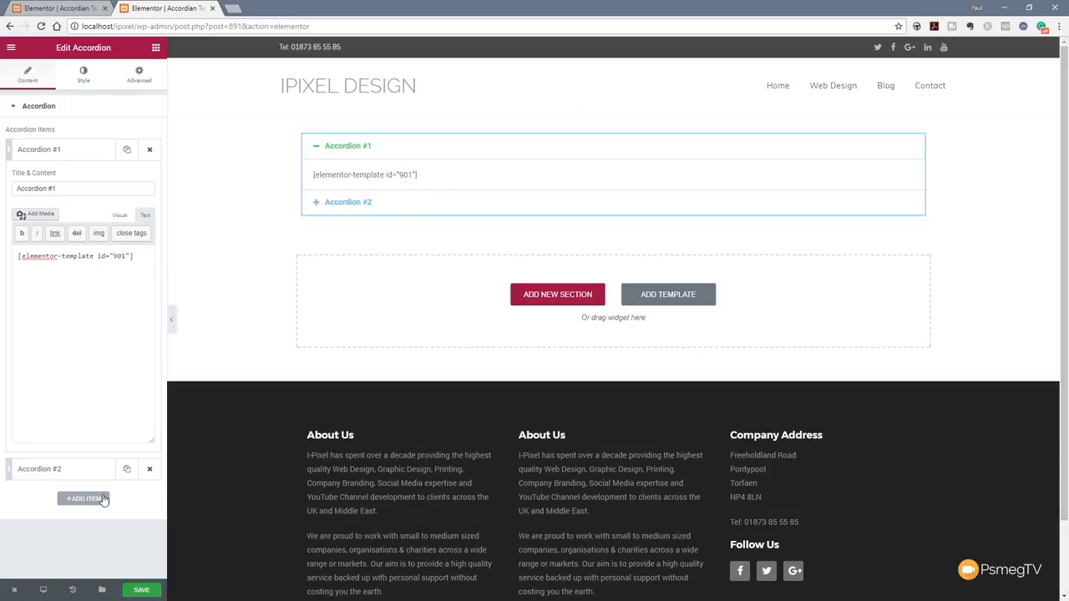
pyautogui.click(141, 590)
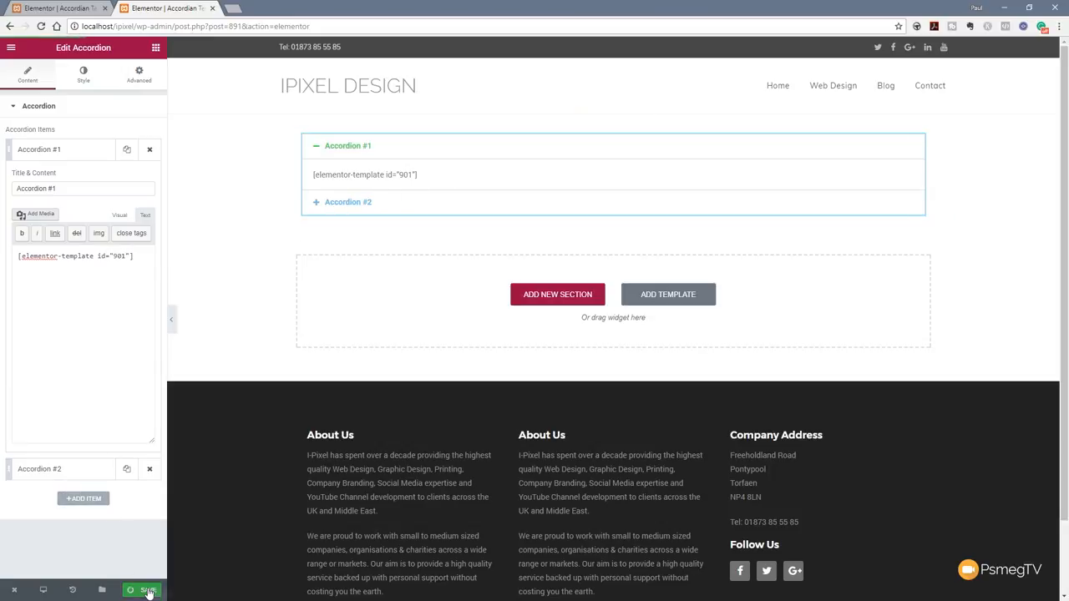
pyautogui.click(143, 591)
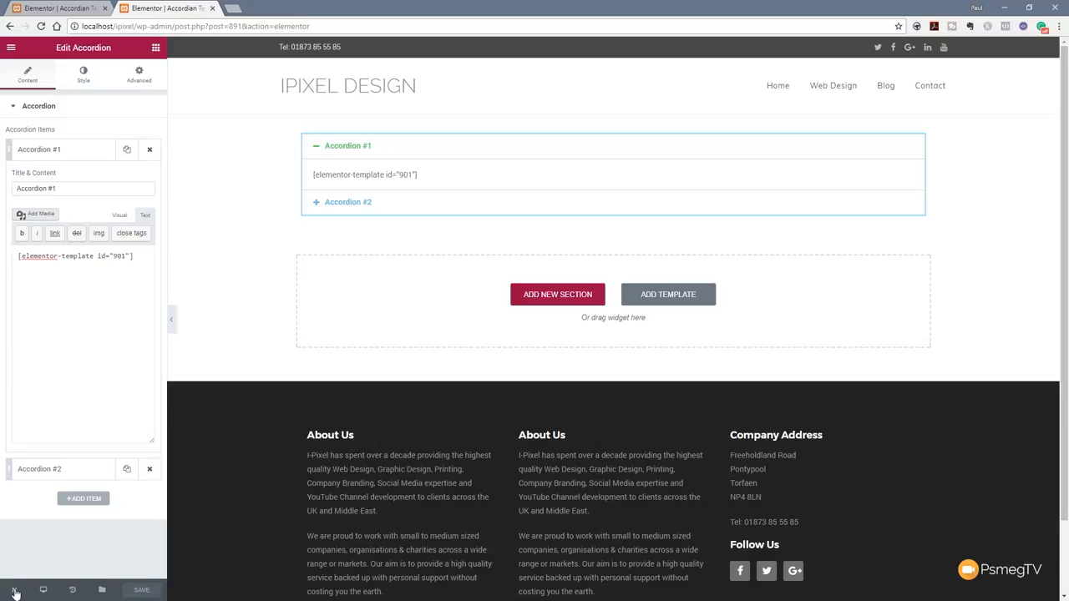
pyautogui.click(11, 589)
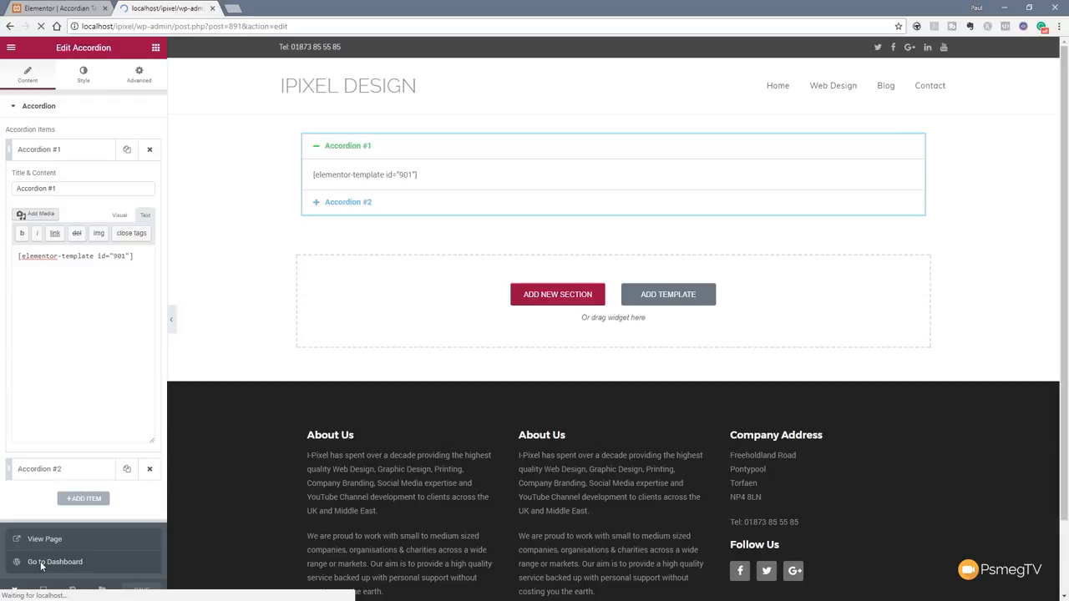
pyautogui.click(54, 561)
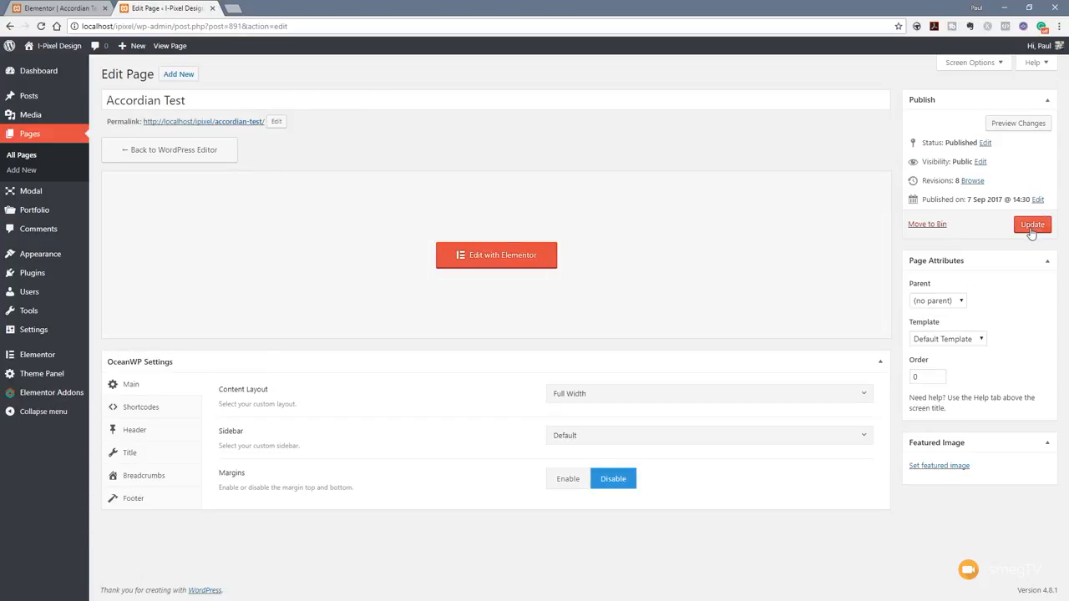
# - Update the Accordian Test page to publish its changes
pyautogui.click(1032, 224)
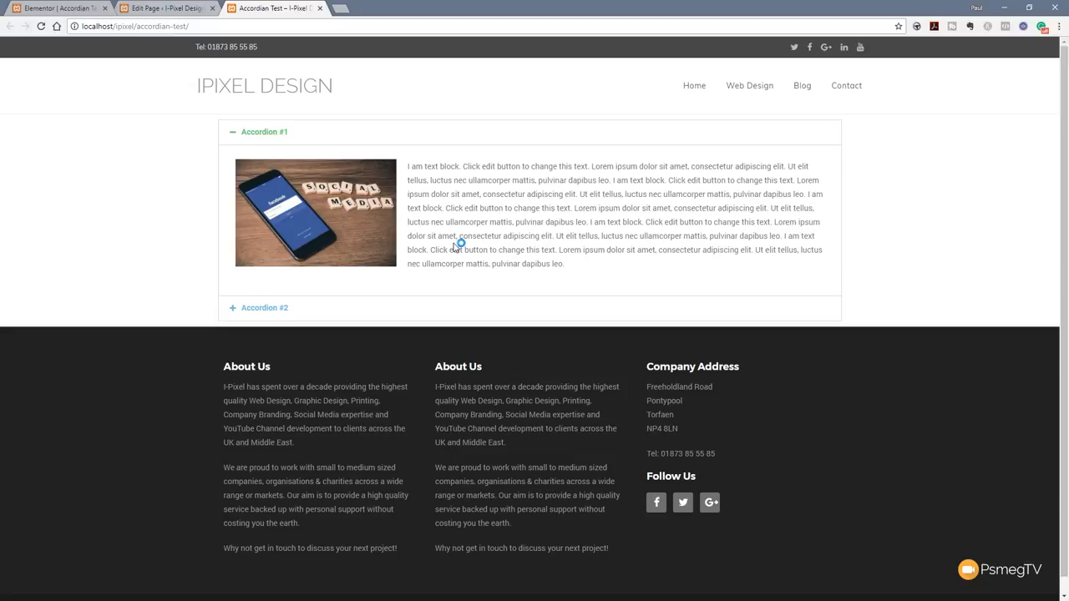
pyautogui.moveTo(458, 248)
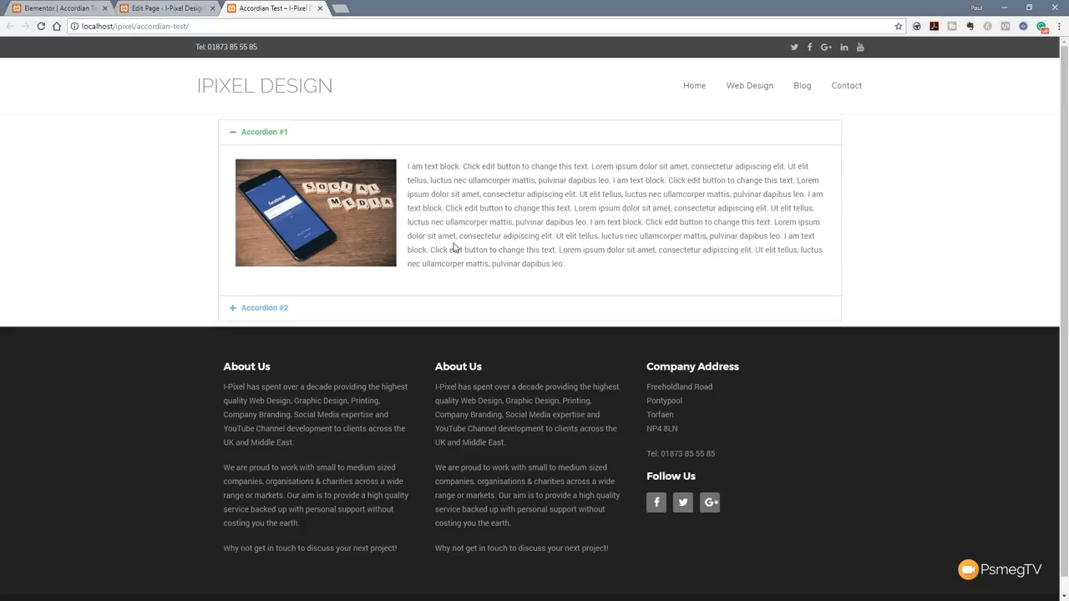